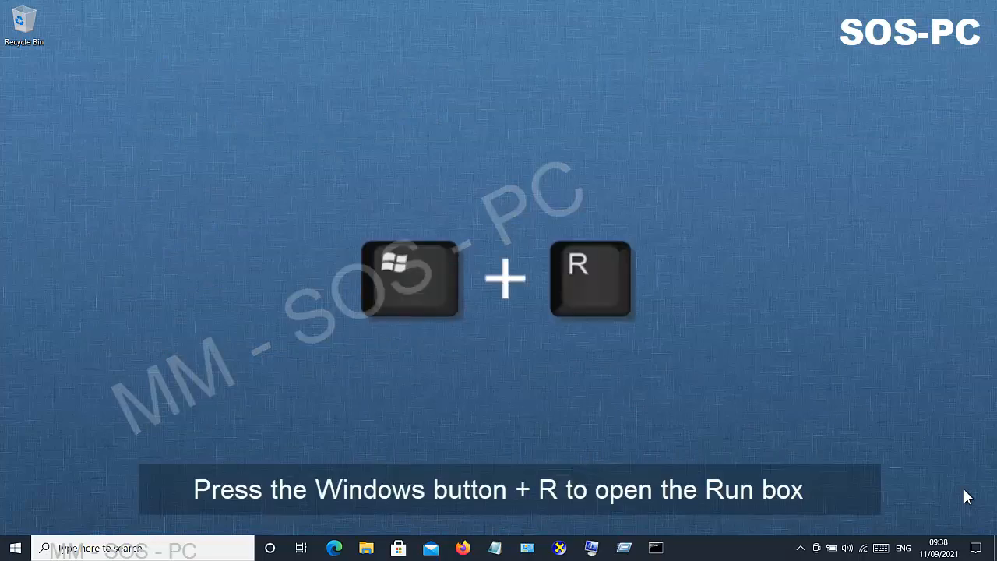
Open the Run box and enter msinfo32 as the command.
{"action": "key", "text": "Win+r"}
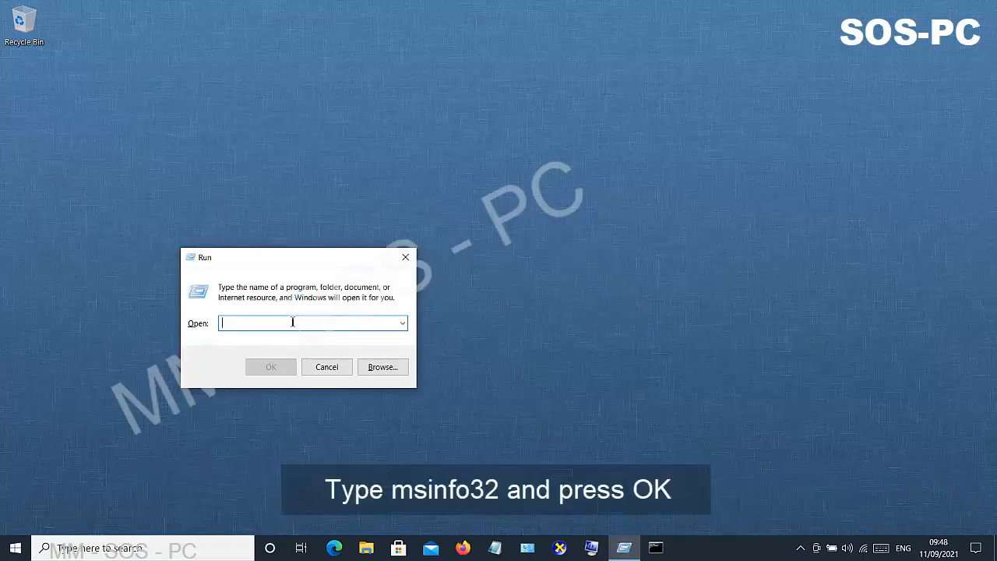
{"action": "type", "text": "msi"}
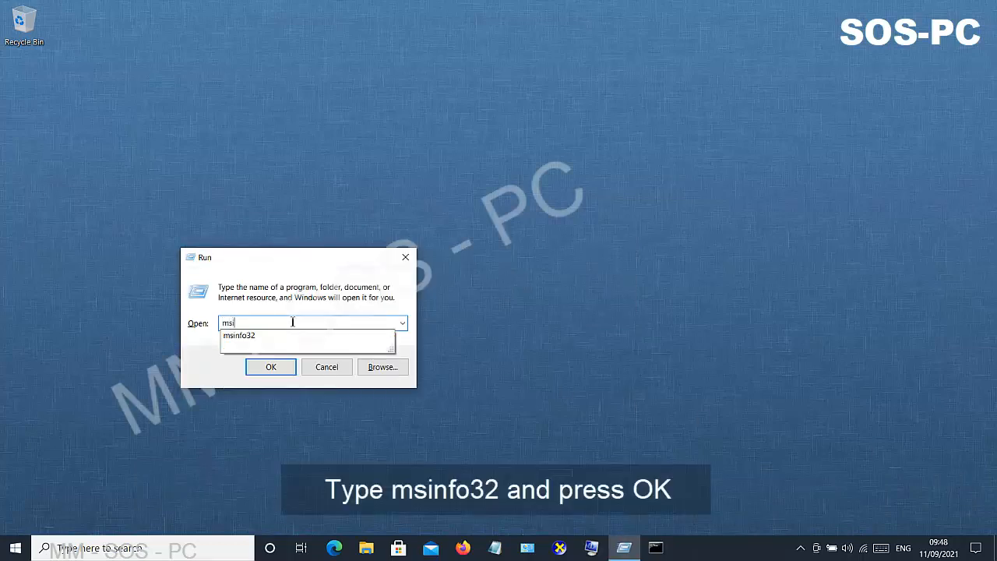
{"action": "type", "text": "nfo32"}
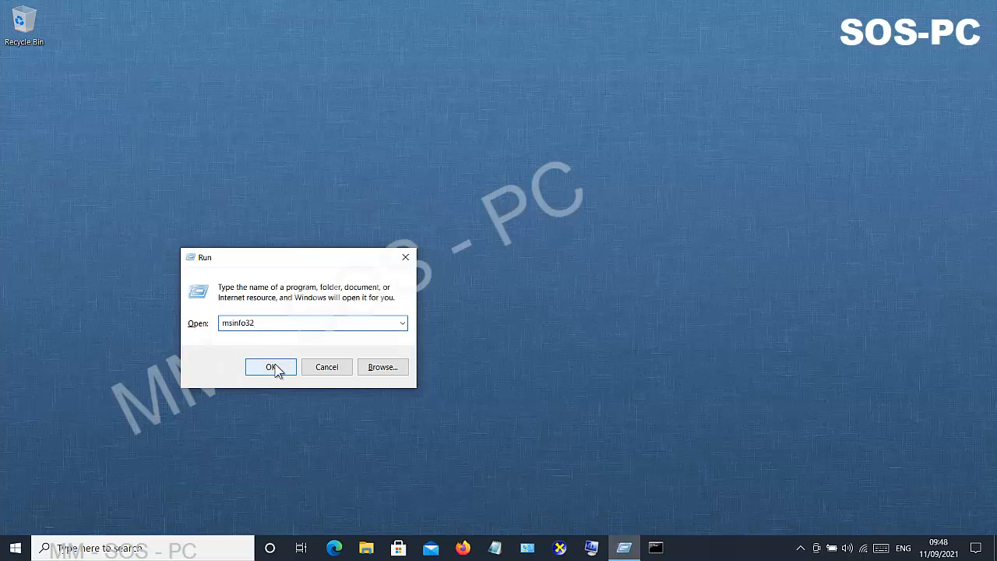
Launch System Information to view its System Summary showing an x64-based system.
{"action": "left_click", "coordinate": [270, 367]}
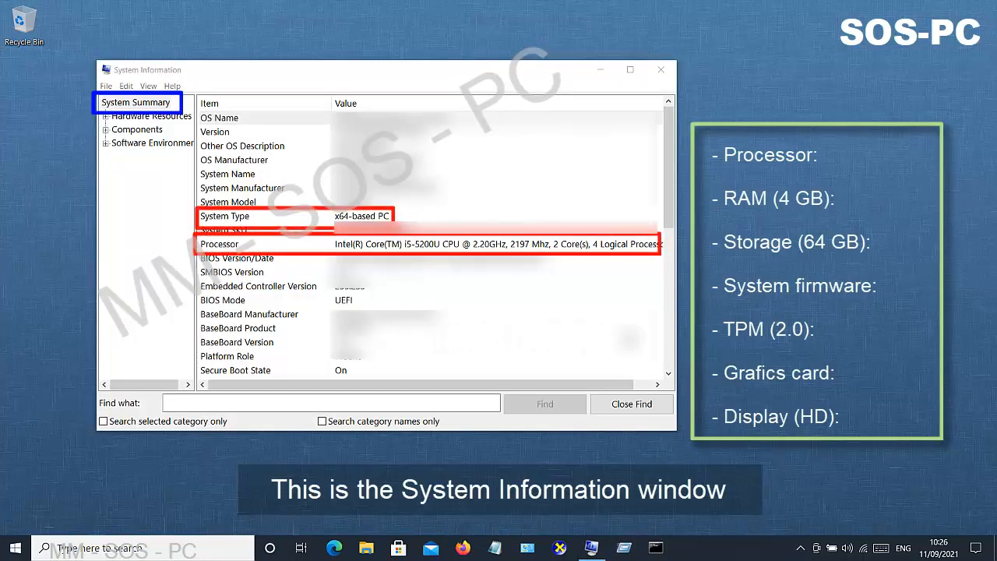
{"action": "mouse_move", "coordinate": [677, 335]}
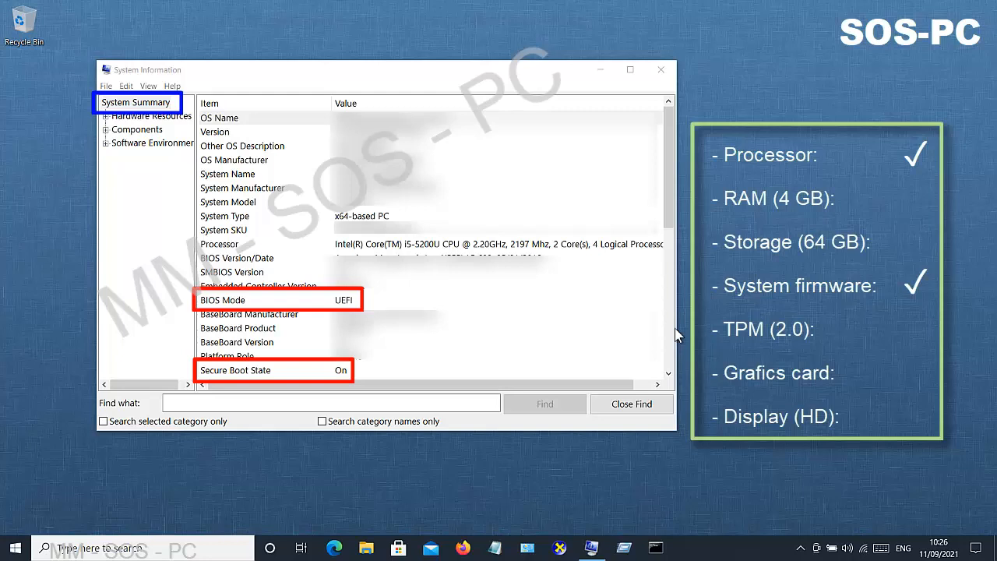
Scroll the System Summary down to show 8.00 GB of installed physical memory.
{"action": "scroll", "scroll_direction": "down", "scroll_amount": 3}
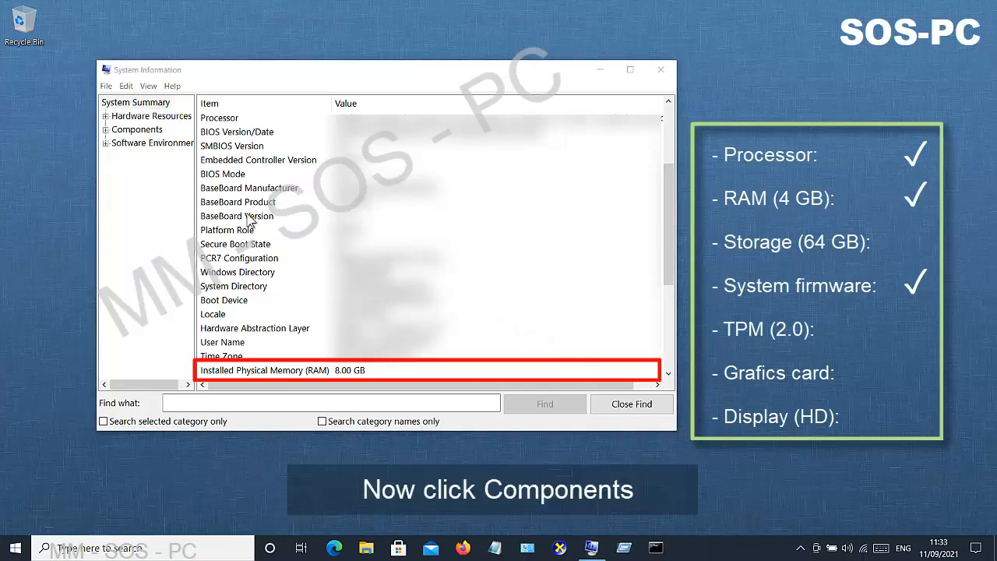
Open Components › Storage › Disks to reveal the 232.88 GB disk size.
{"action": "left_click", "coordinate": [138, 129]}
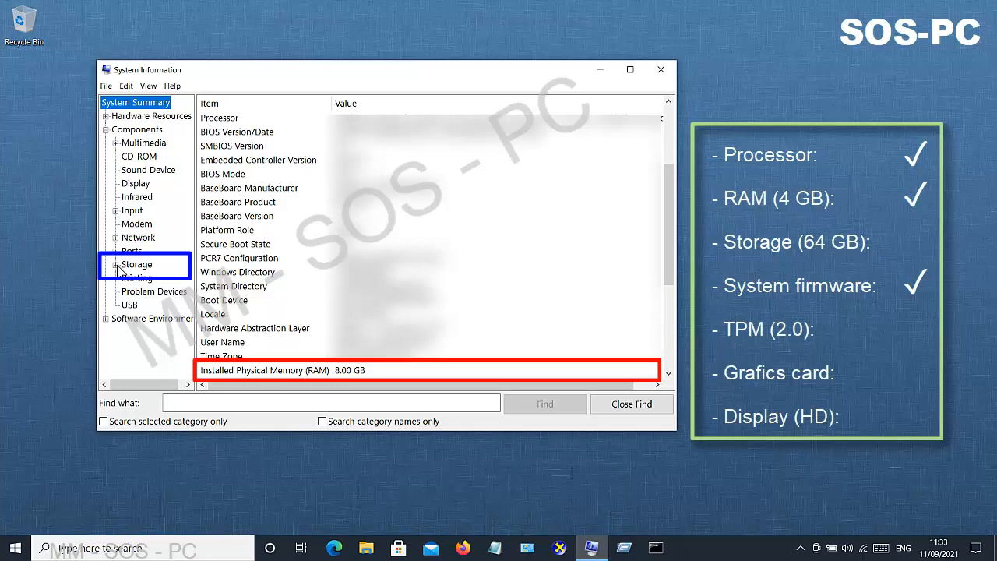
{"action": "left_click", "coordinate": [115, 264]}
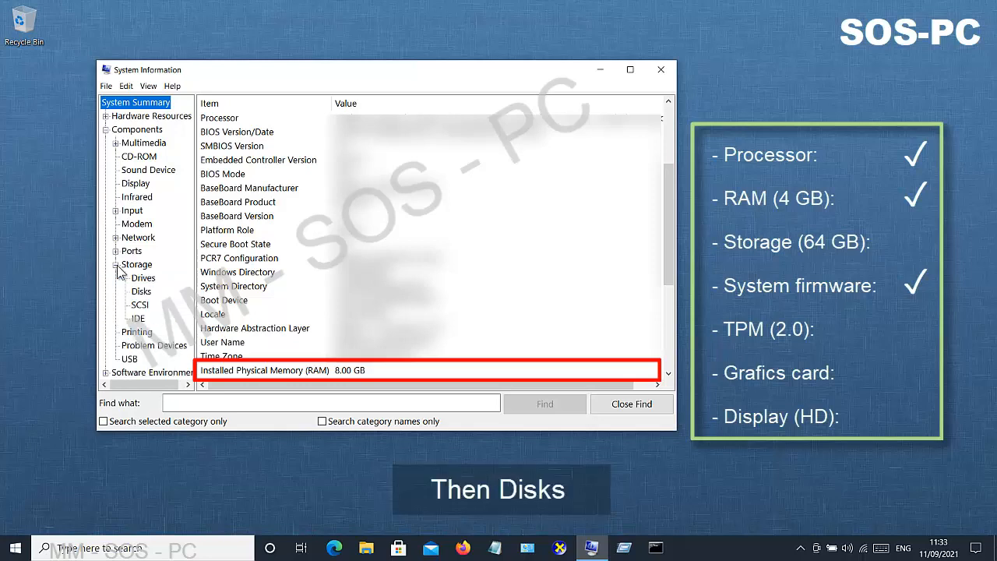
{"action": "left_click", "coordinate": [141, 290]}
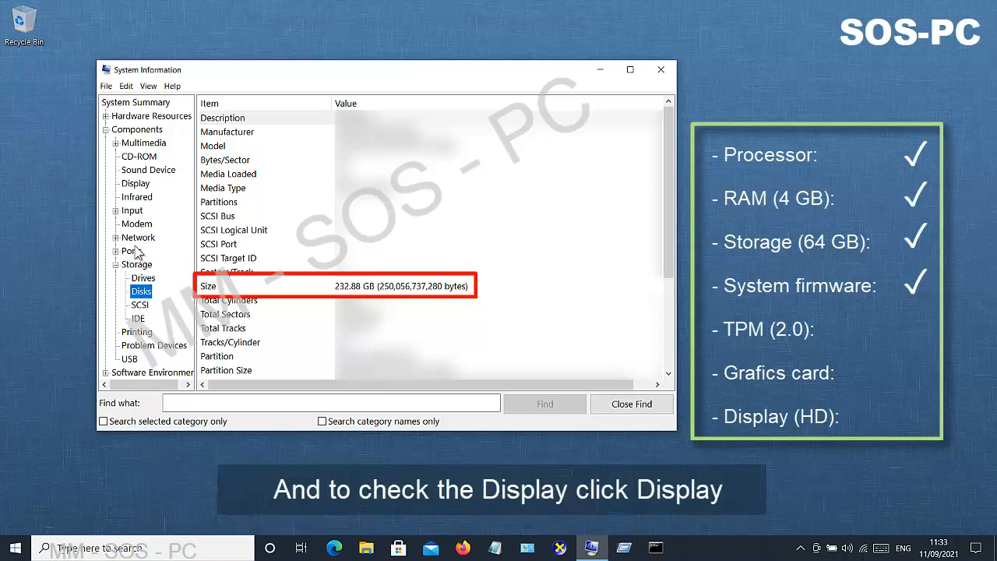
Select Components › Display to show the 1920 x 1080 at 60 hertz resolution.
{"action": "left_click", "coordinate": [136, 183]}
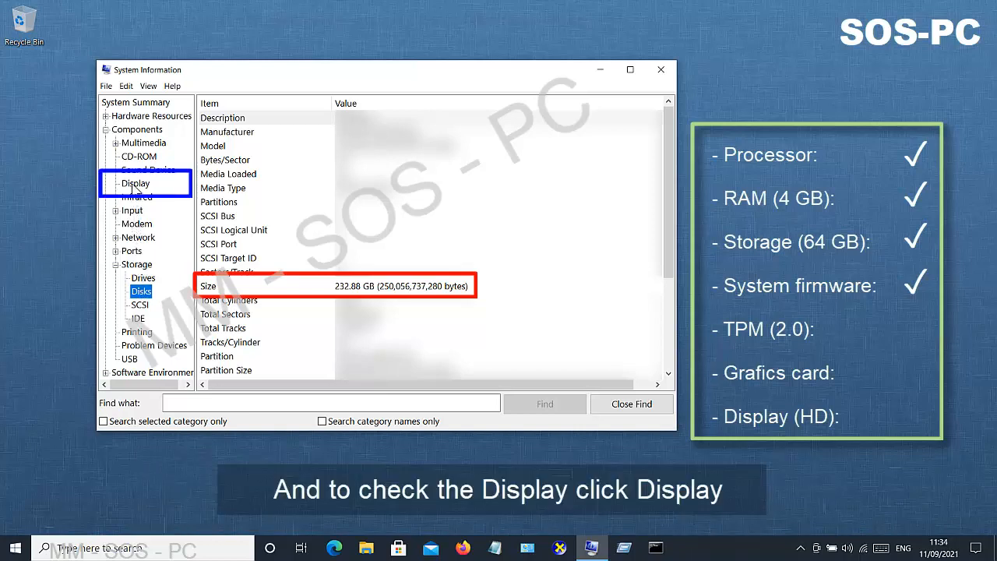
{"action": "left_click", "coordinate": [136, 183]}
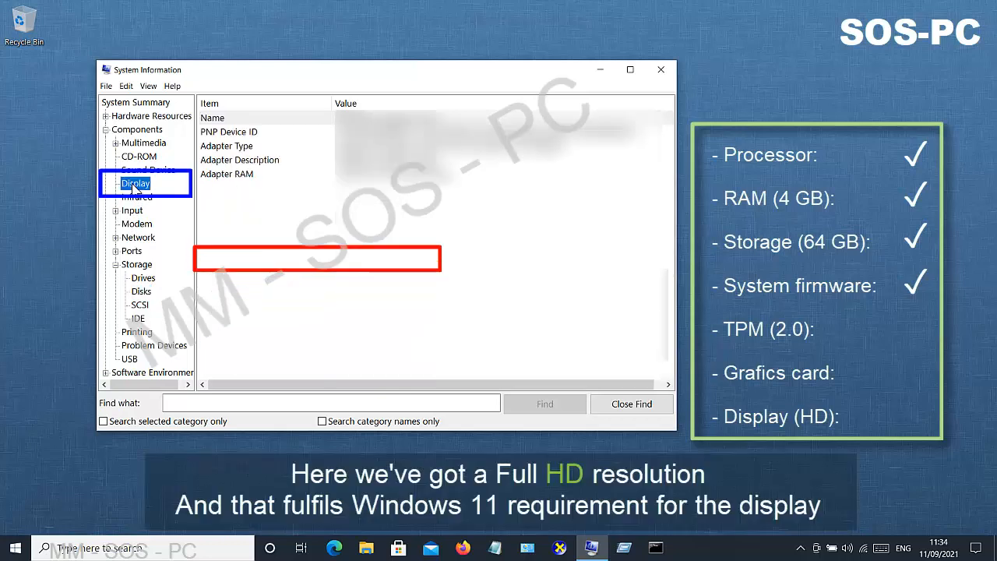
{"action": "left_click", "coordinate": [136, 183]}
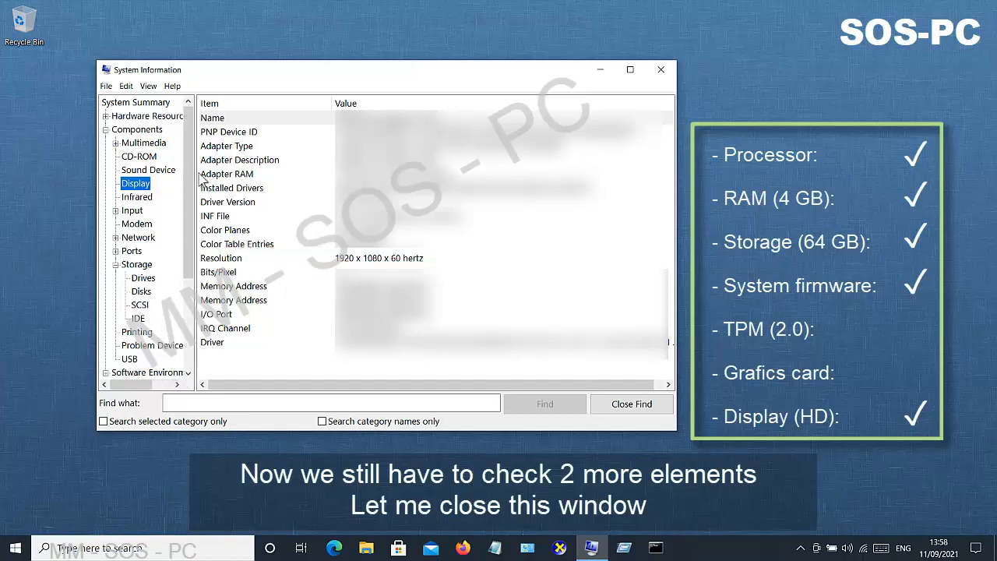
Close System Information and launch Device Manager with devmgmt.msc from Run.
{"action": "left_click", "coordinate": [661, 69]}
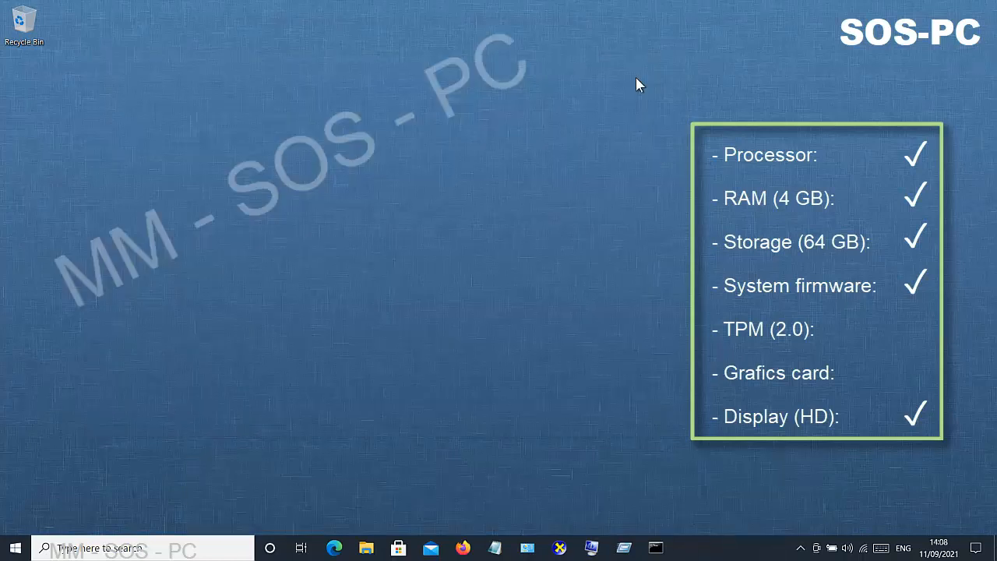
{"action": "mouse_move", "coordinate": [797, 341]}
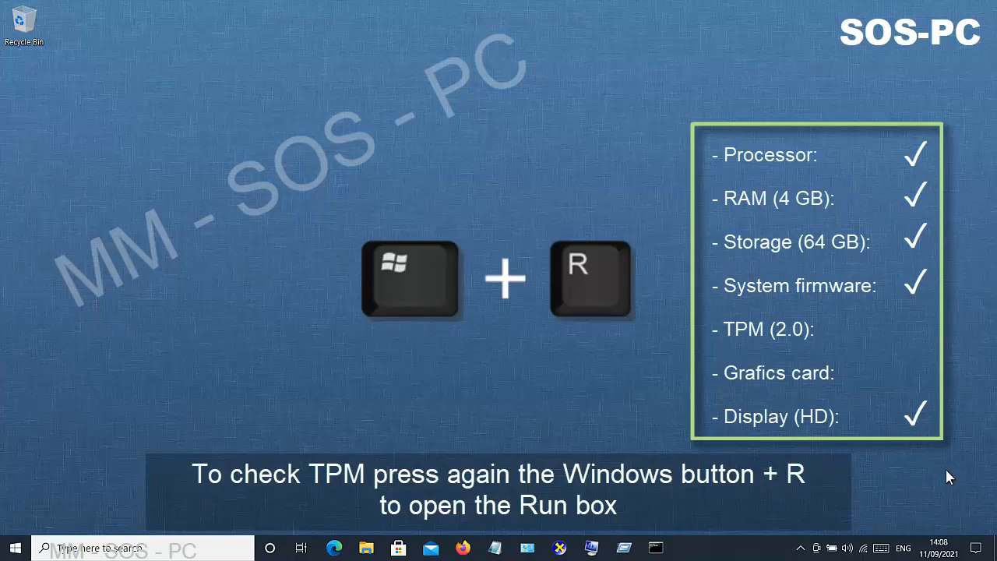
{"action": "key", "text": "Win+r"}
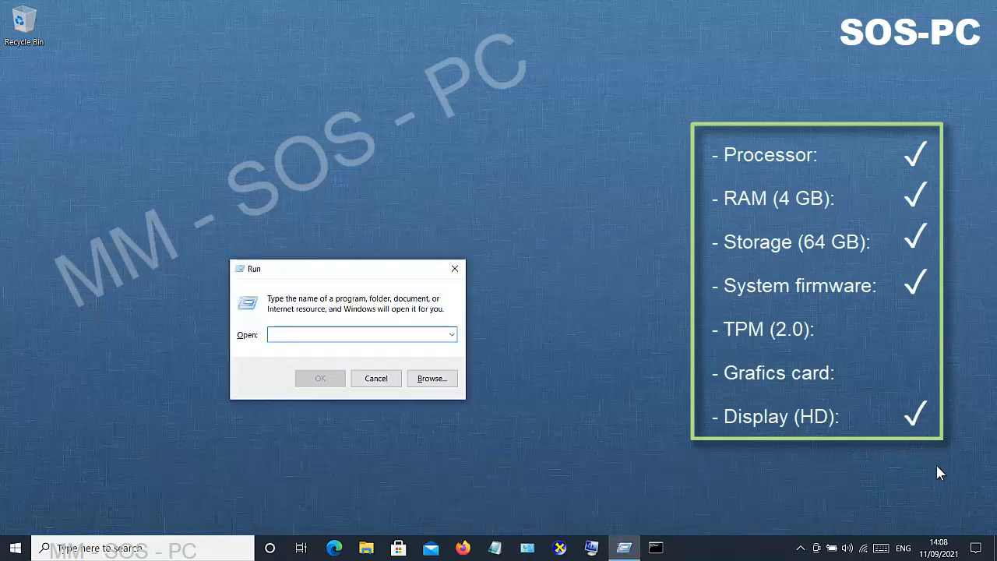
{"action": "type", "text": "devmgmt.msc"}
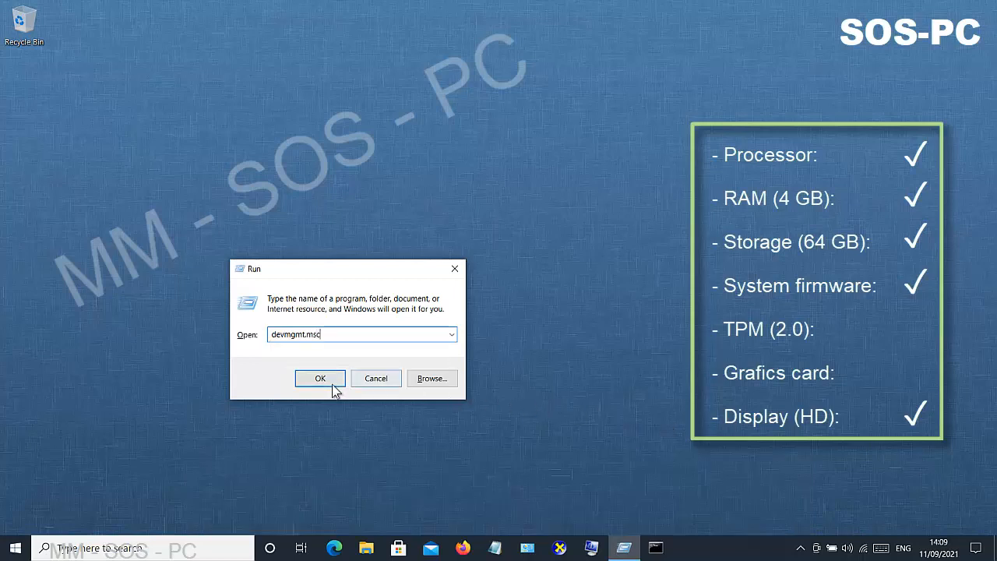
{"action": "left_click", "coordinate": [319, 378]}
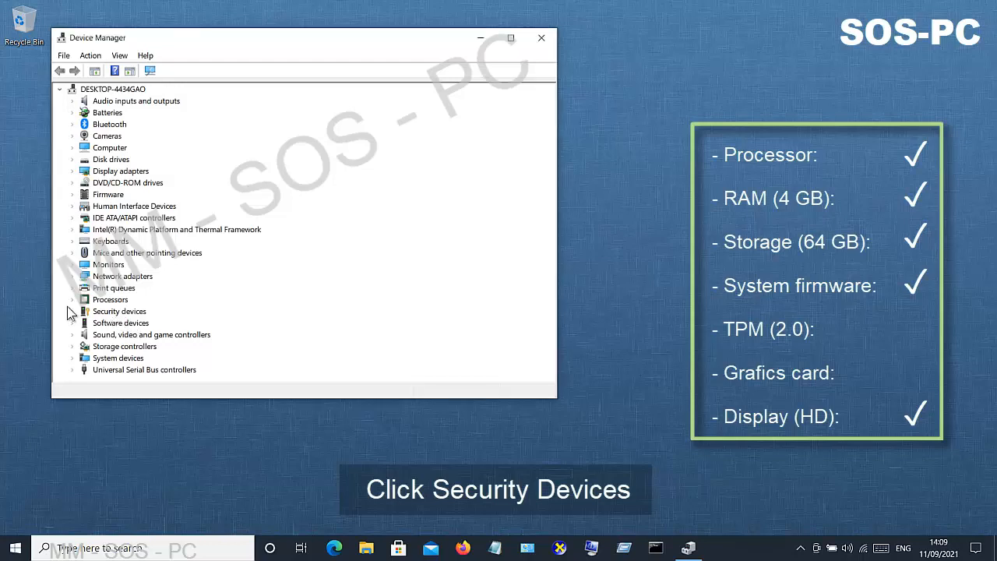
Confirm Trusted Platform Module 2.0 under Security devices, then close Device Manager.
{"action": "left_click", "coordinate": [73, 311]}
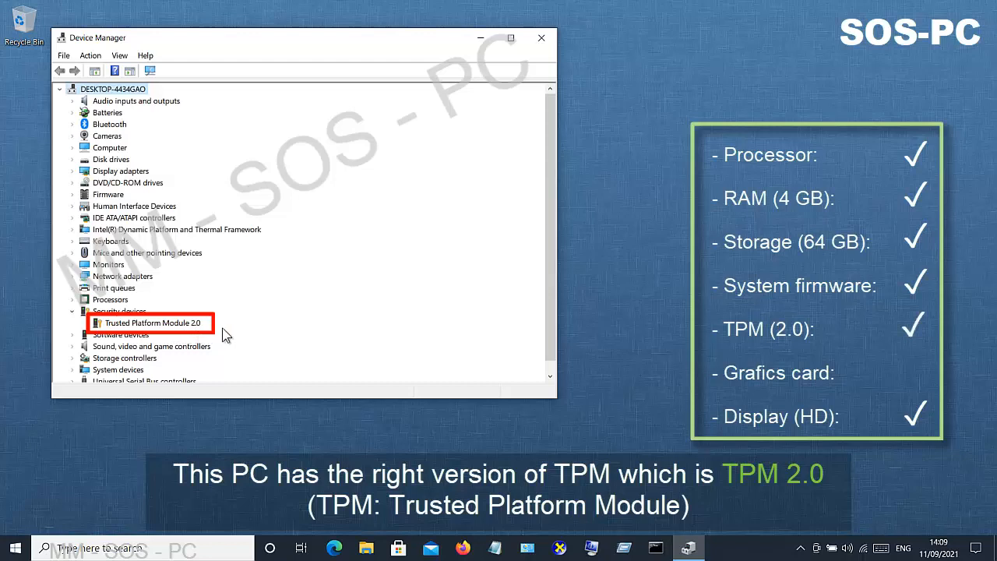
{"action": "mouse_move", "coordinate": [229, 332]}
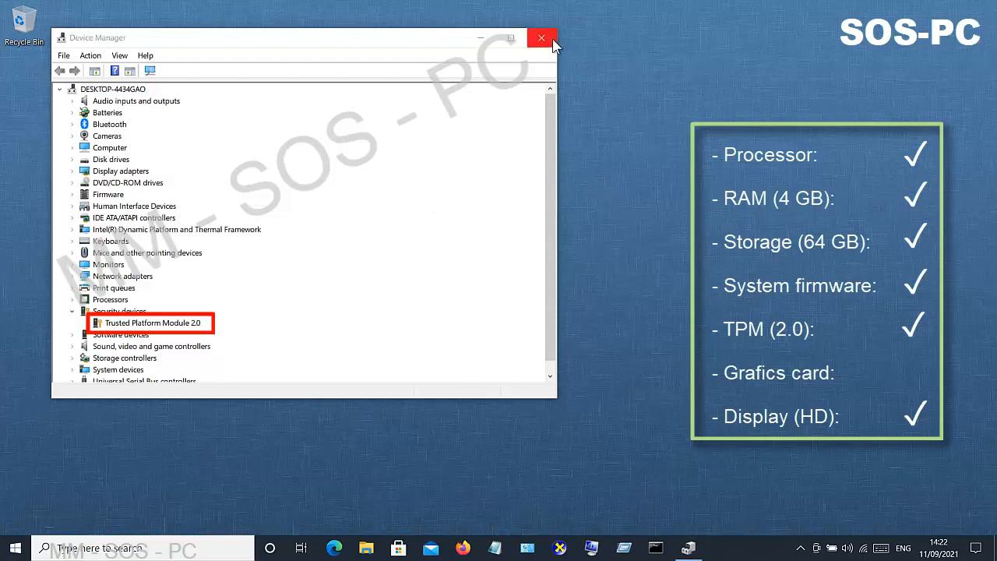
{"action": "left_click", "coordinate": [541, 37]}
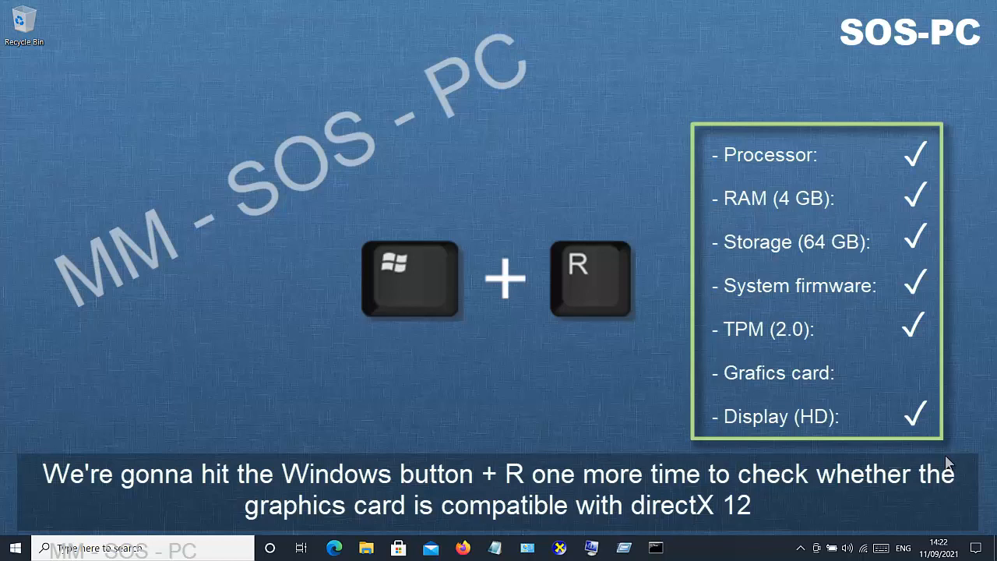
Run dxdiag to open the DirectX Diagnostic Tool, which reports DirectX 12.
{"action": "key", "text": "win+r"}
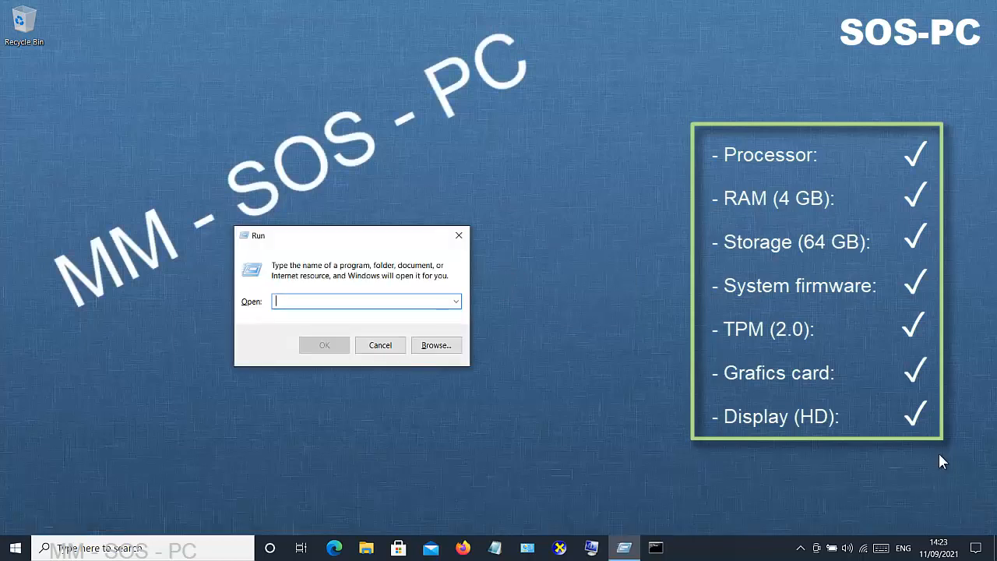
{"action": "type", "text": "dxdia"}
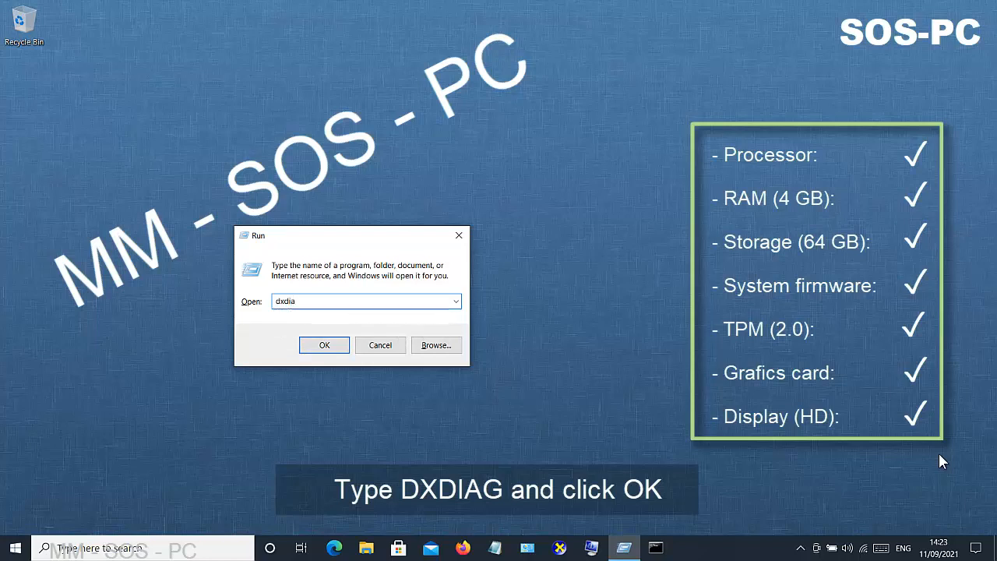
{"action": "type", "text": "g"}
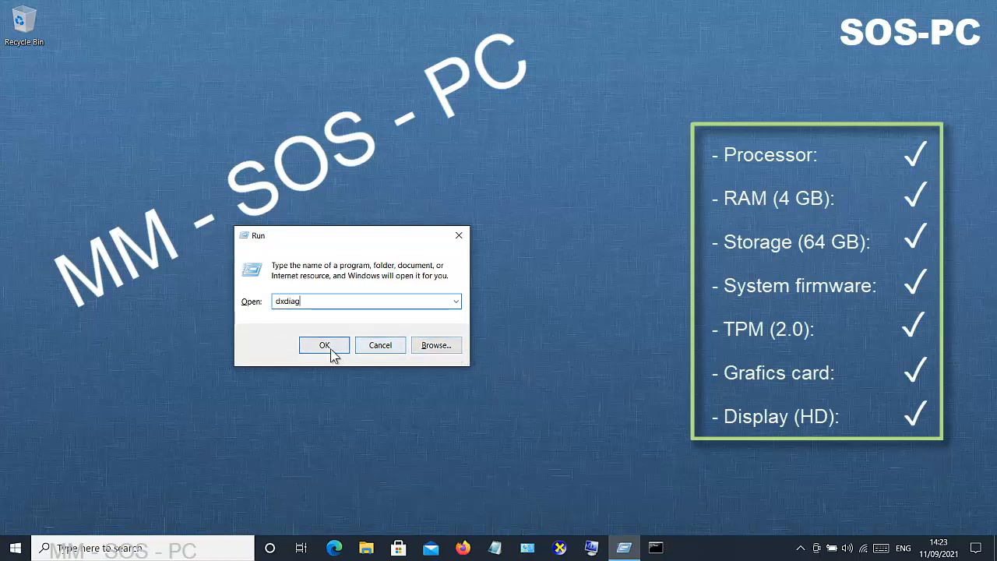
{"action": "left_click", "coordinate": [324, 345]}
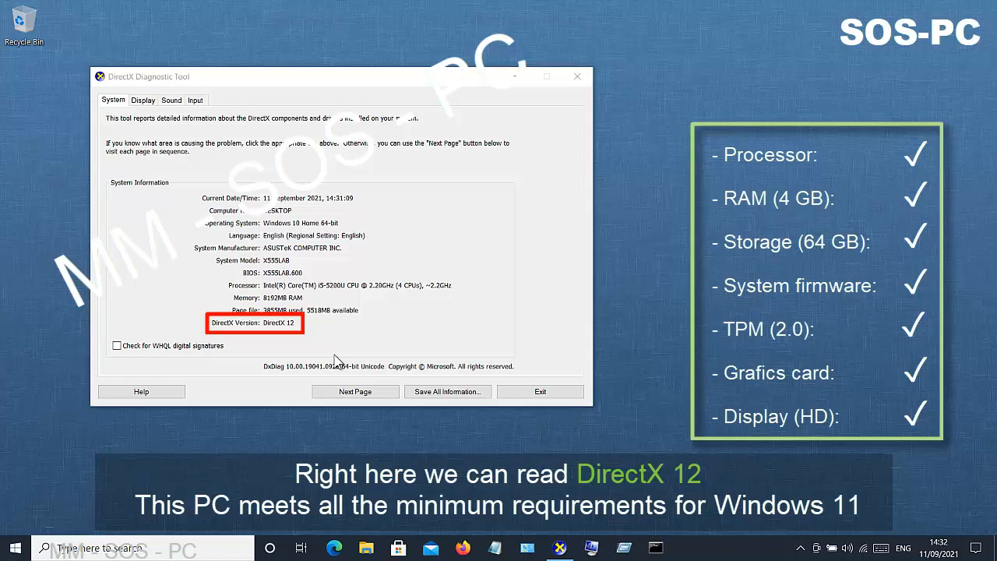
{"action": "mouse_move", "coordinate": [310, 341]}
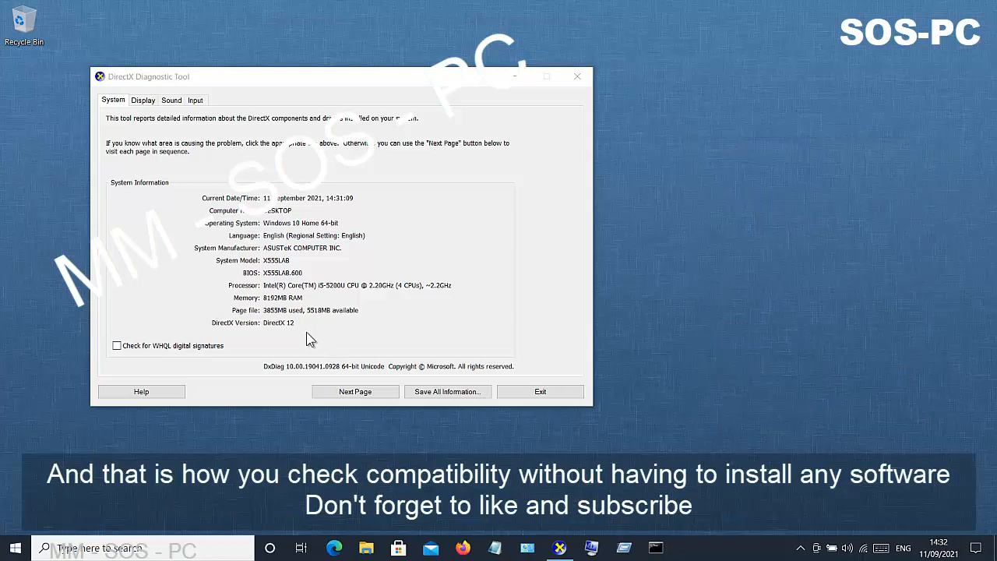
{"action": "mouse_move", "coordinate": [565, 105]}
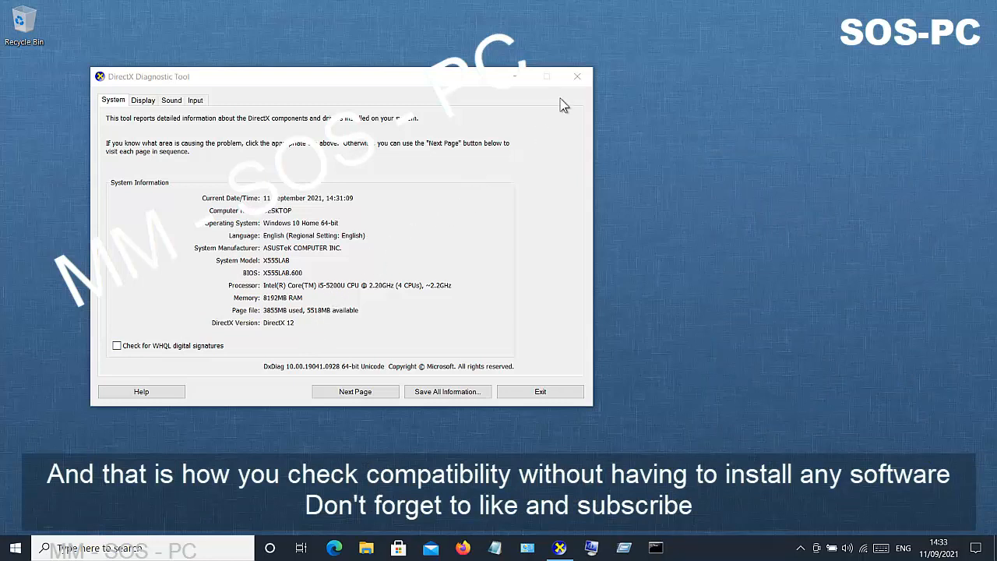